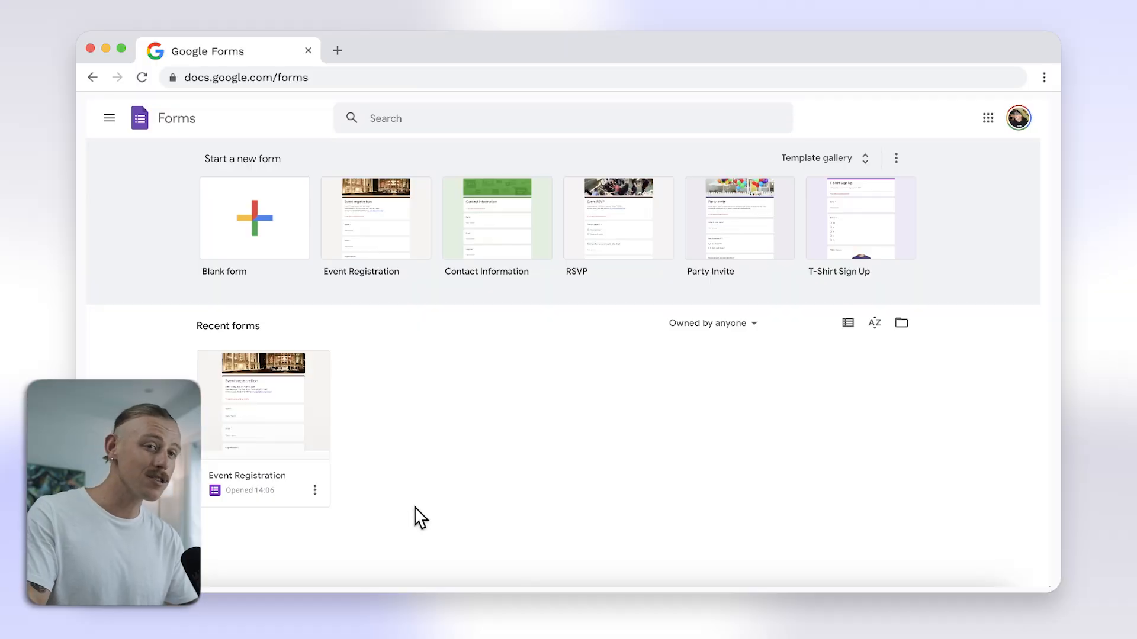
pyautogui.moveTo(292, 438)
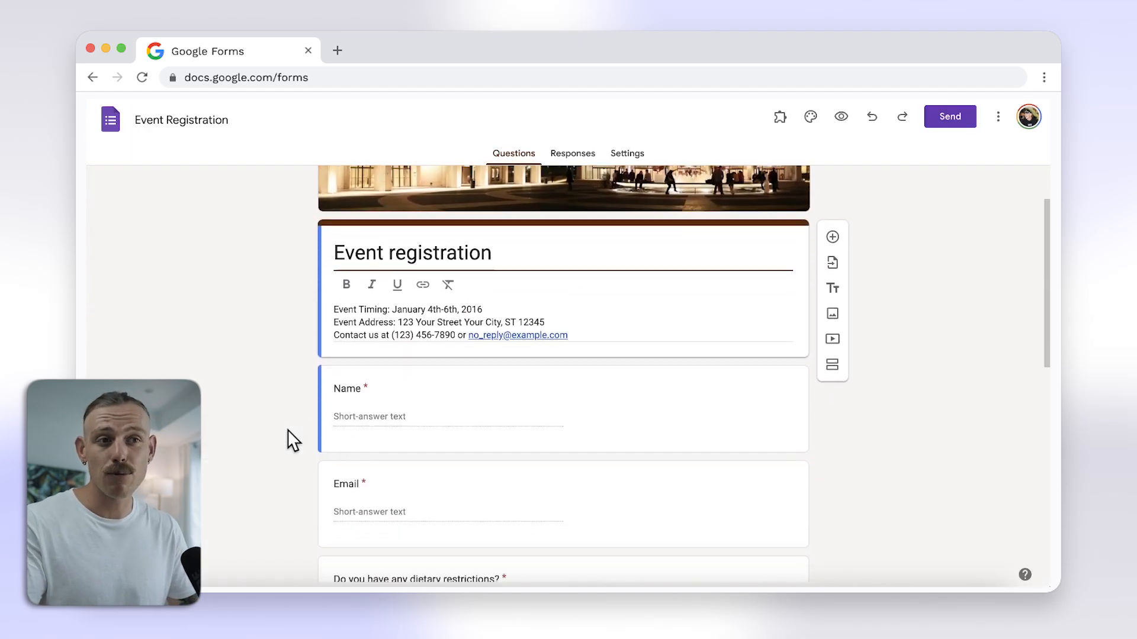
# - Enable 'Go to section based on answer' for the dietary restrictions question
pyautogui.scroll(-3)
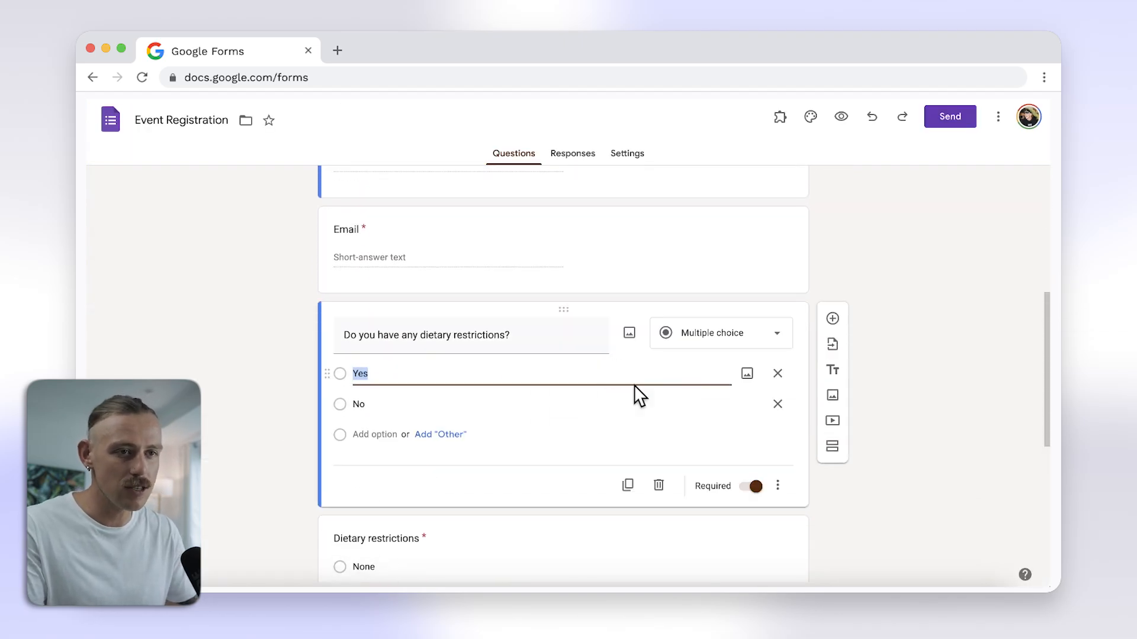
pyautogui.click(777, 485)
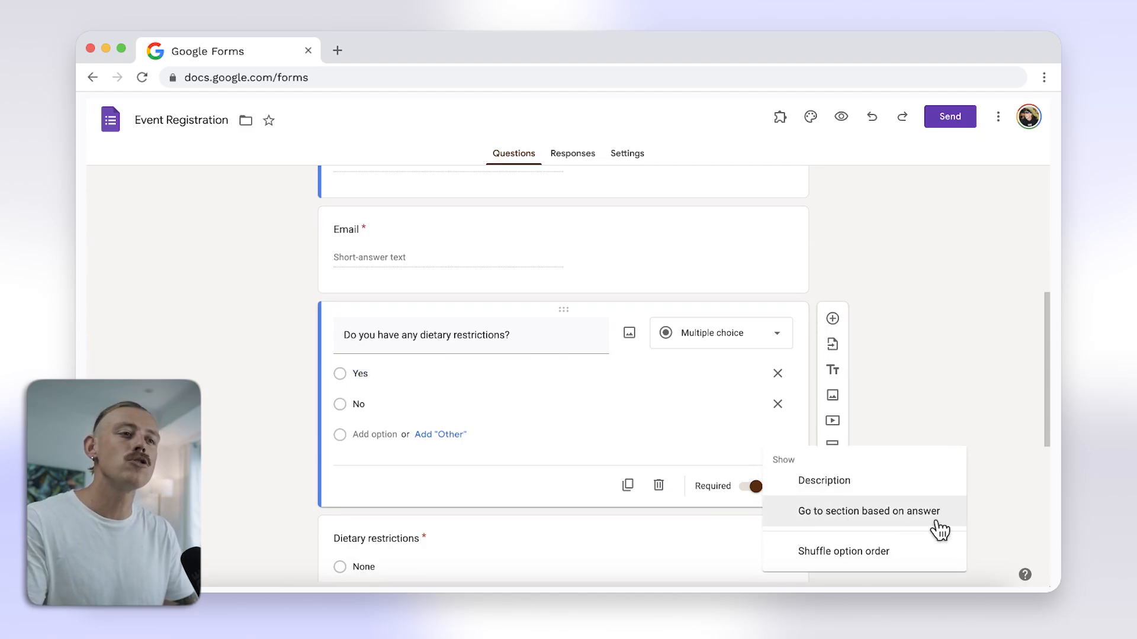
pyautogui.click(866, 512)
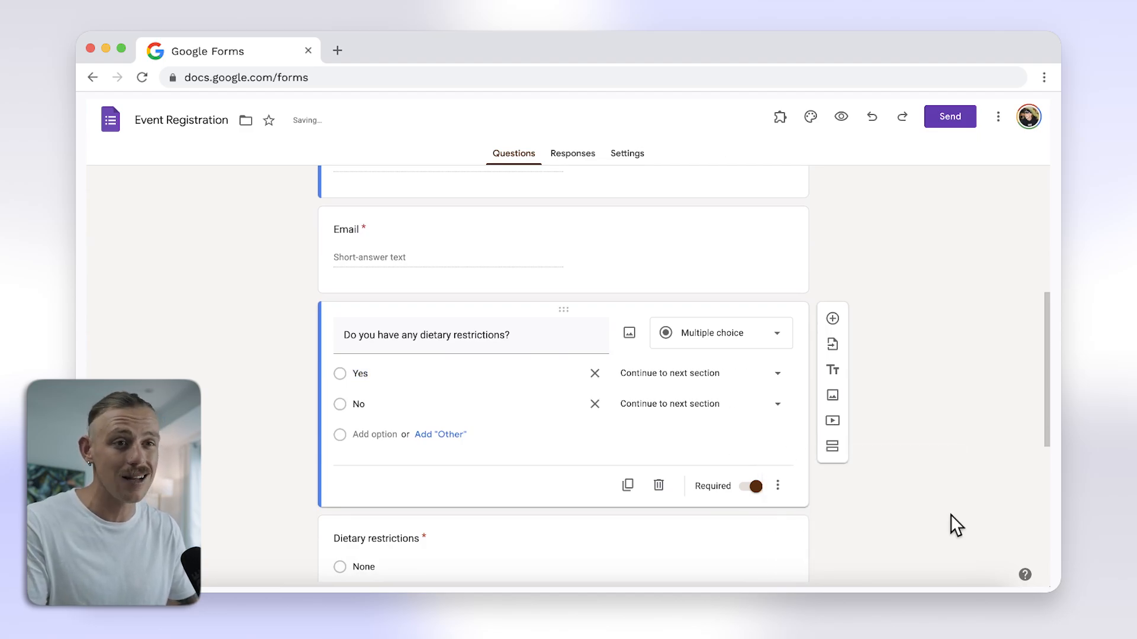
# - Add a second section to the form for routed respondents
pyautogui.scroll(-3)
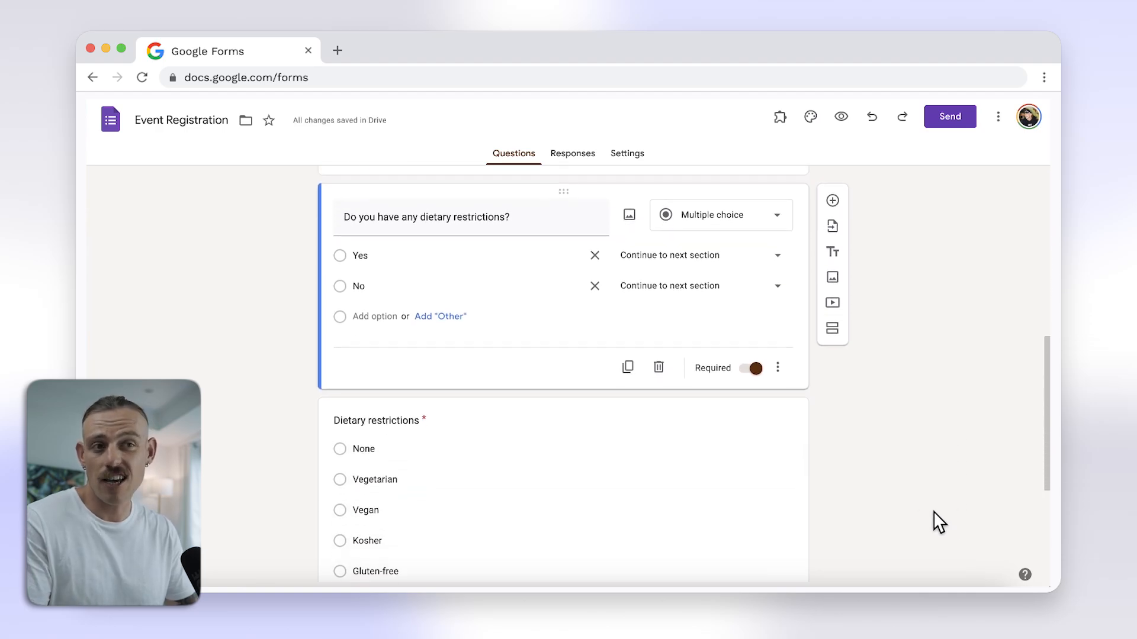
pyautogui.scroll(-3)
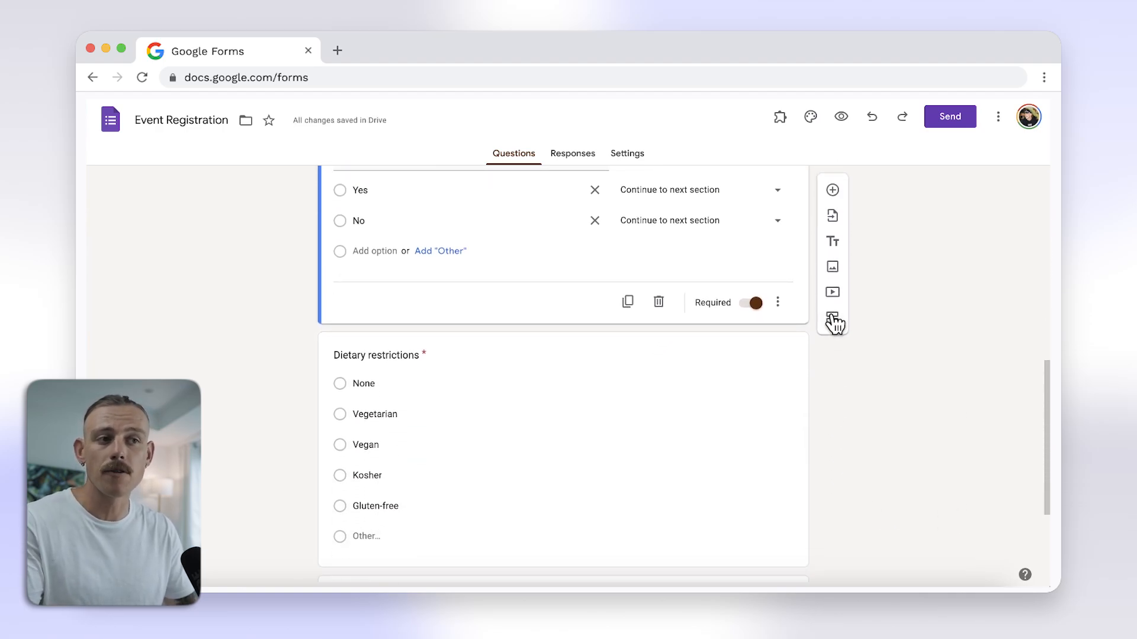
pyautogui.moveTo(833, 320)
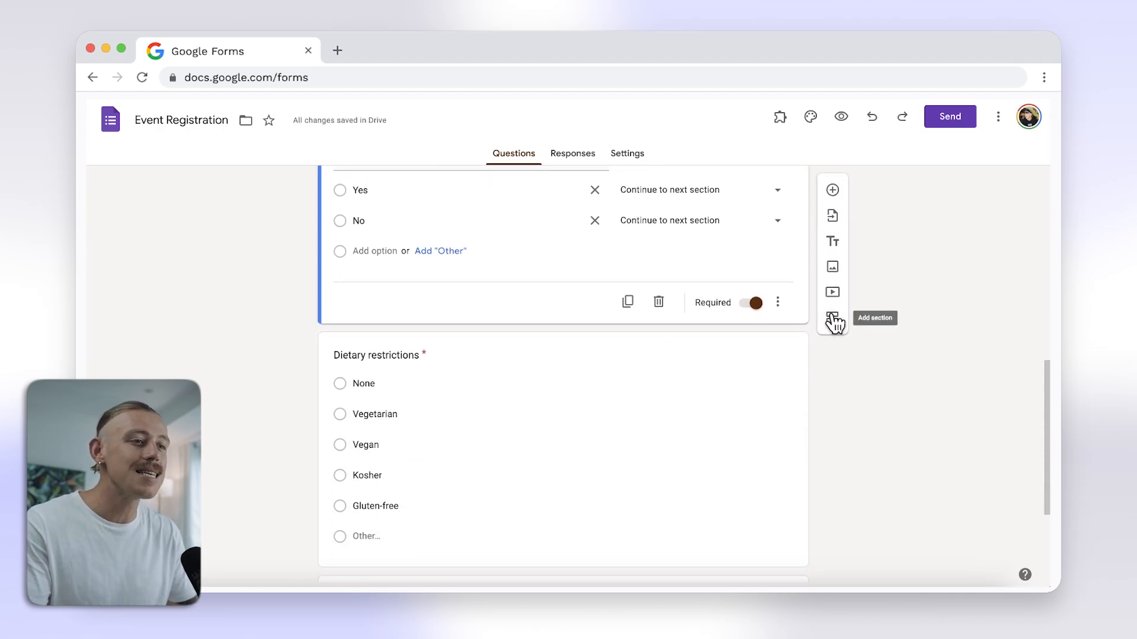
pyautogui.click(832, 318)
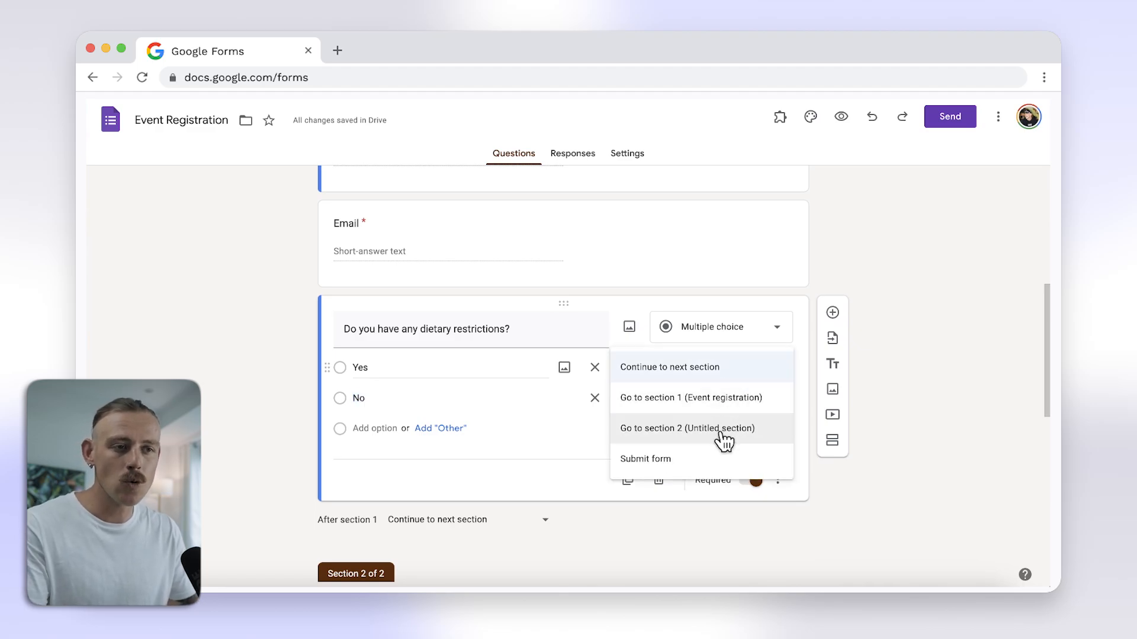
# - Route Yes answers to section 2 (Untitled section) and No answers to Submit form
pyautogui.click(686, 427)
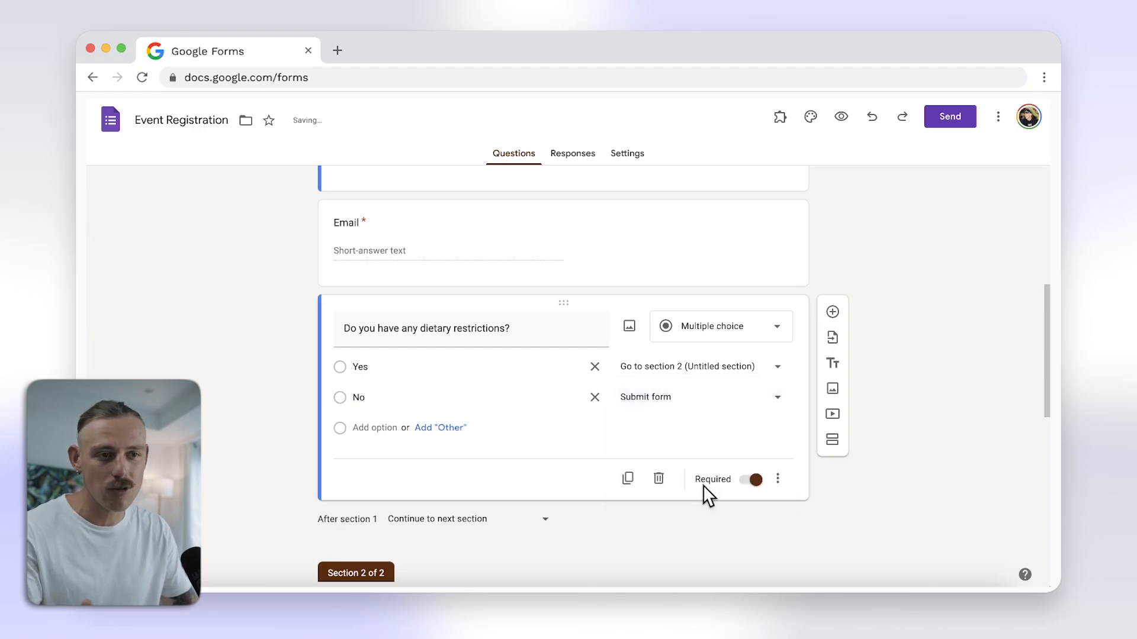
pyautogui.moveTo(724, 496)
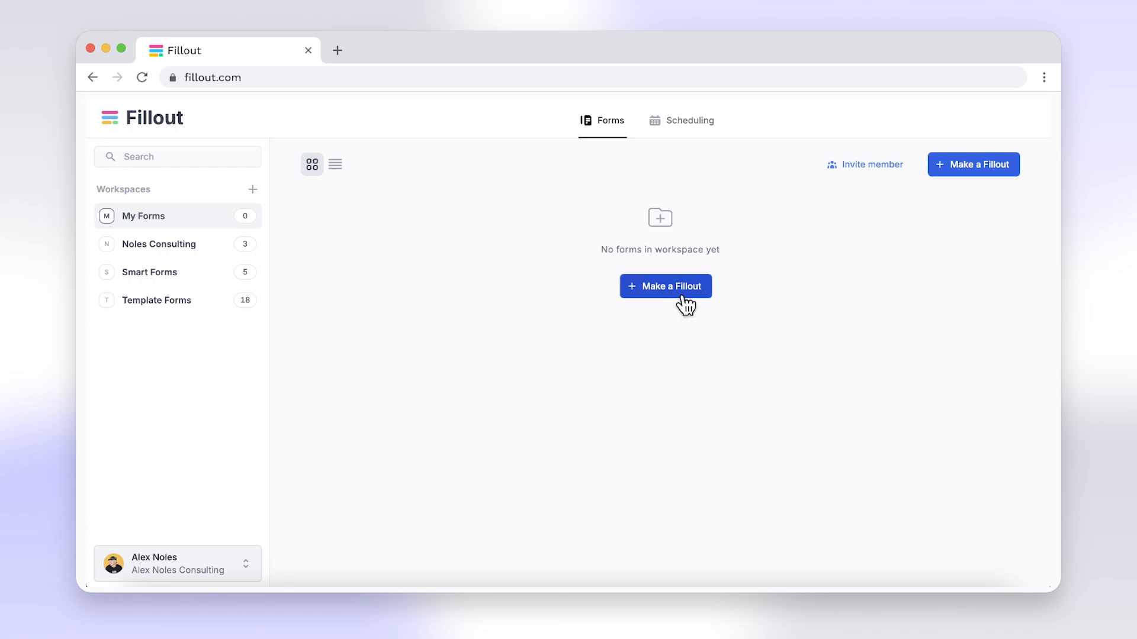
# - Create a new Fillout form starting from the RSVP template
pyautogui.click(664, 285)
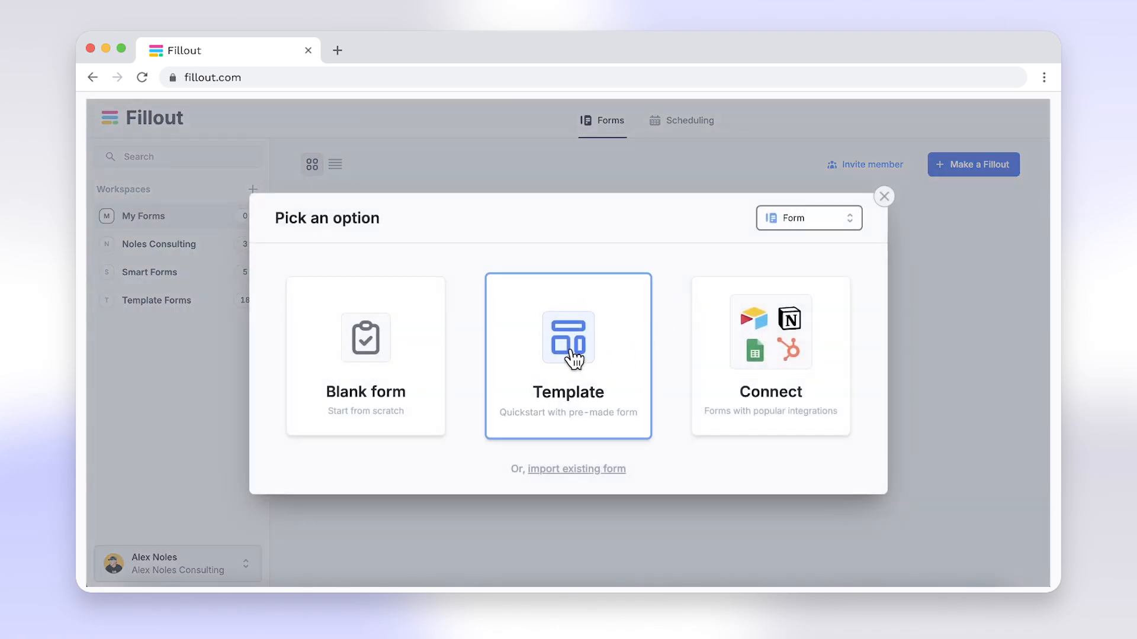
pyautogui.click(568, 357)
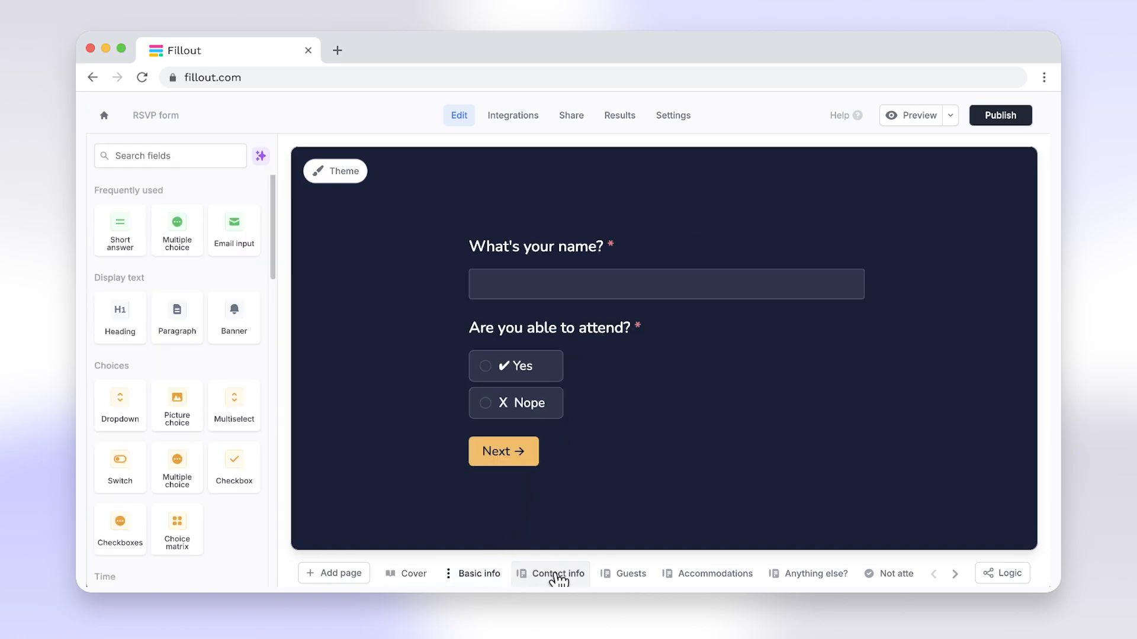
# - Review the Contact info page and Integrations, then show the Cover-to-Ending page logic map
pyautogui.click(558, 573)
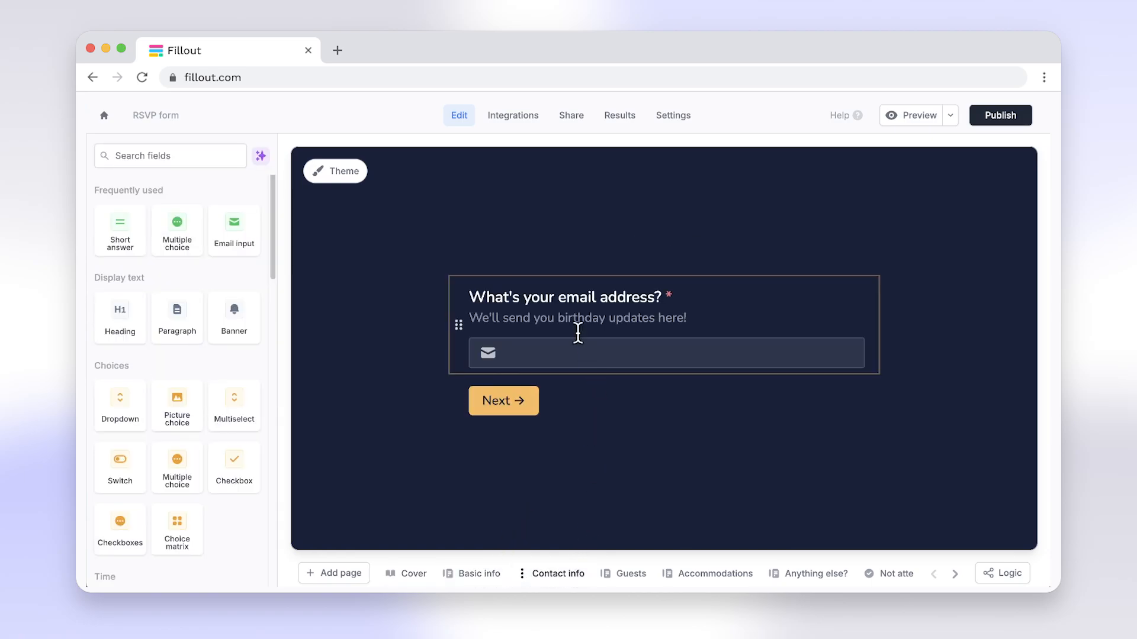
pyautogui.click(513, 115)
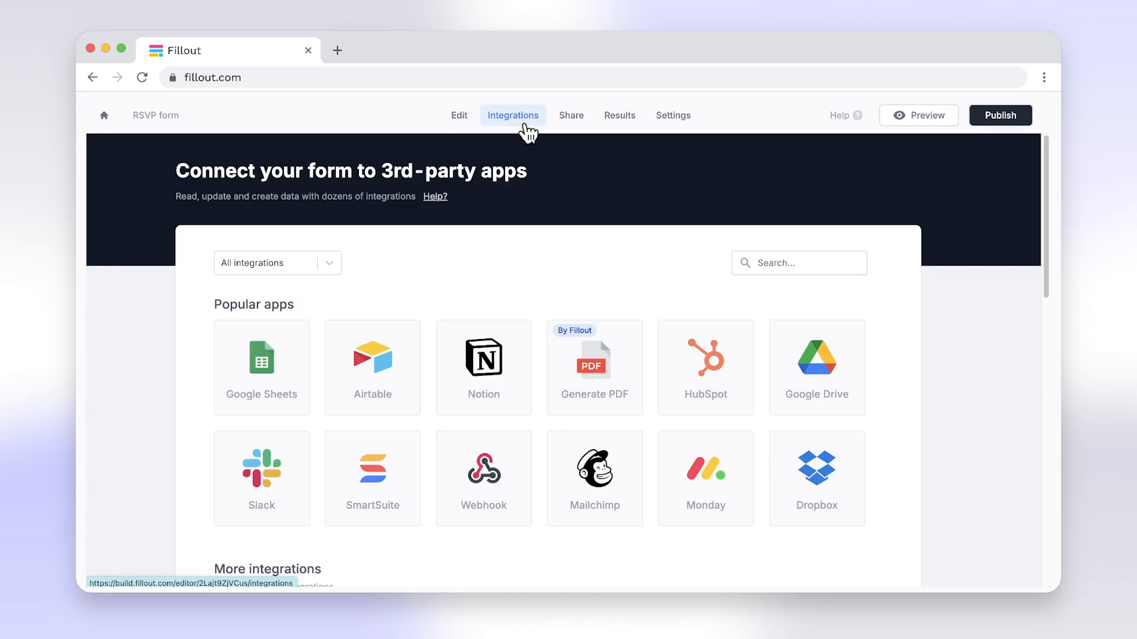
pyautogui.click(458, 115)
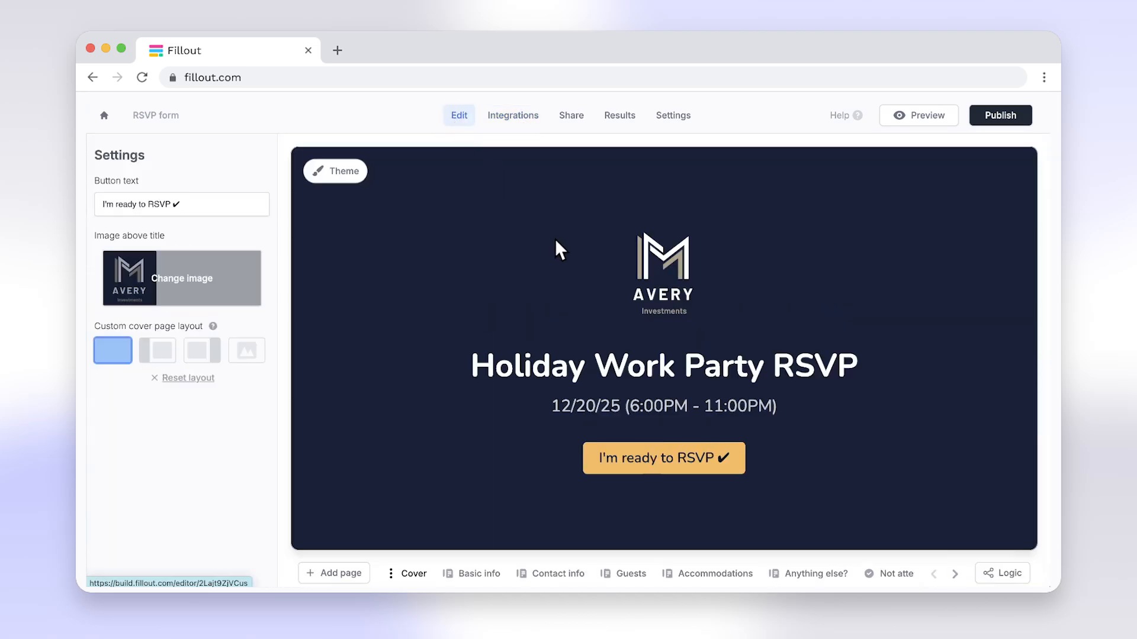
pyautogui.click(1008, 573)
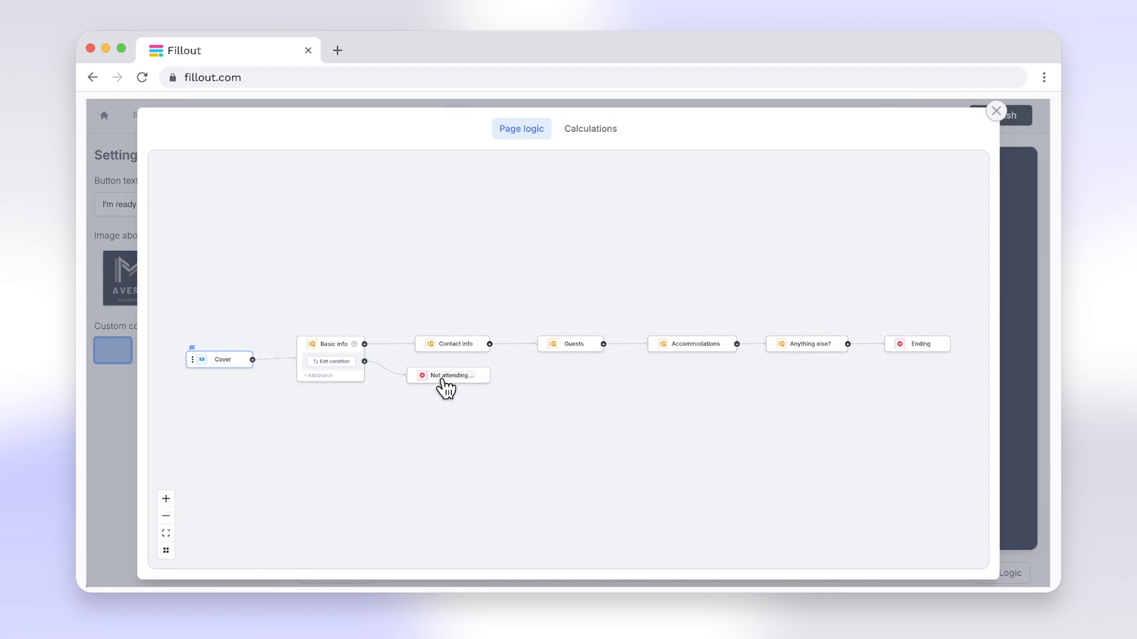
# - View the empty Calculations list, then leave for the Fillout homepage
pyautogui.click(590, 128)
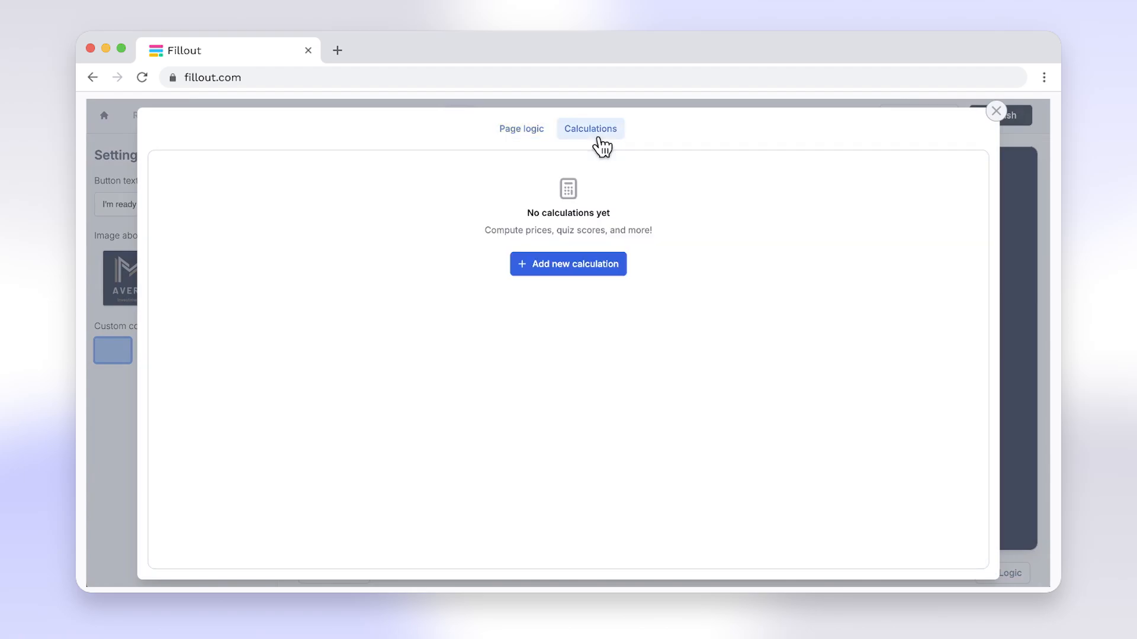
pyautogui.click(996, 111)
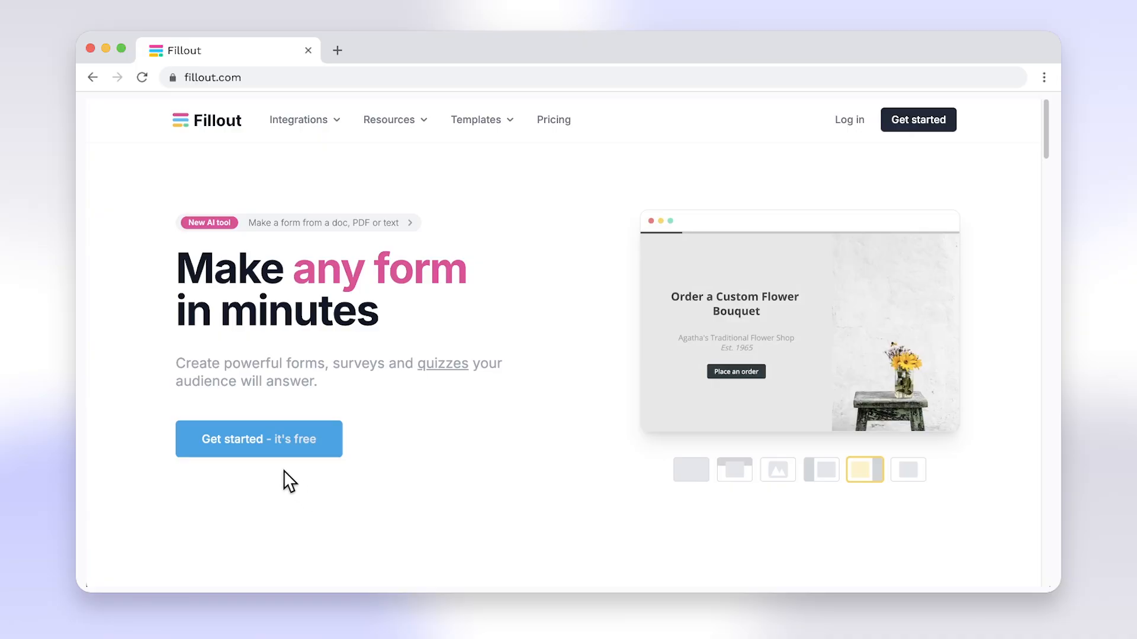